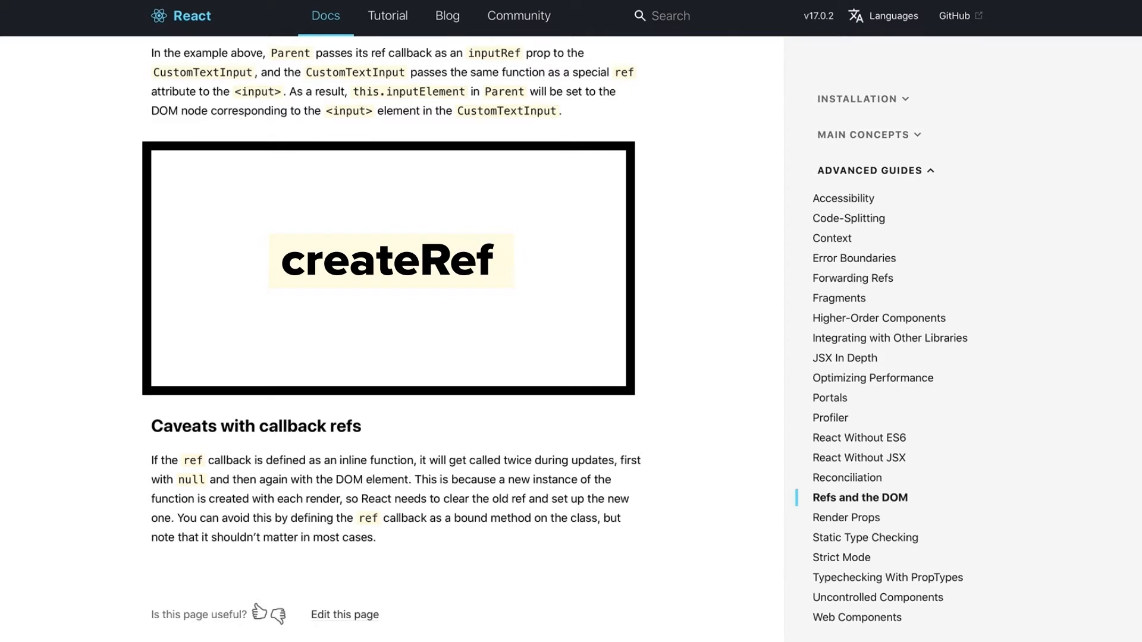
Add a constructor-bound onRefMount(ref) method in App.js whose body calls ref.focus();.
type("createRef API was specially crafte")
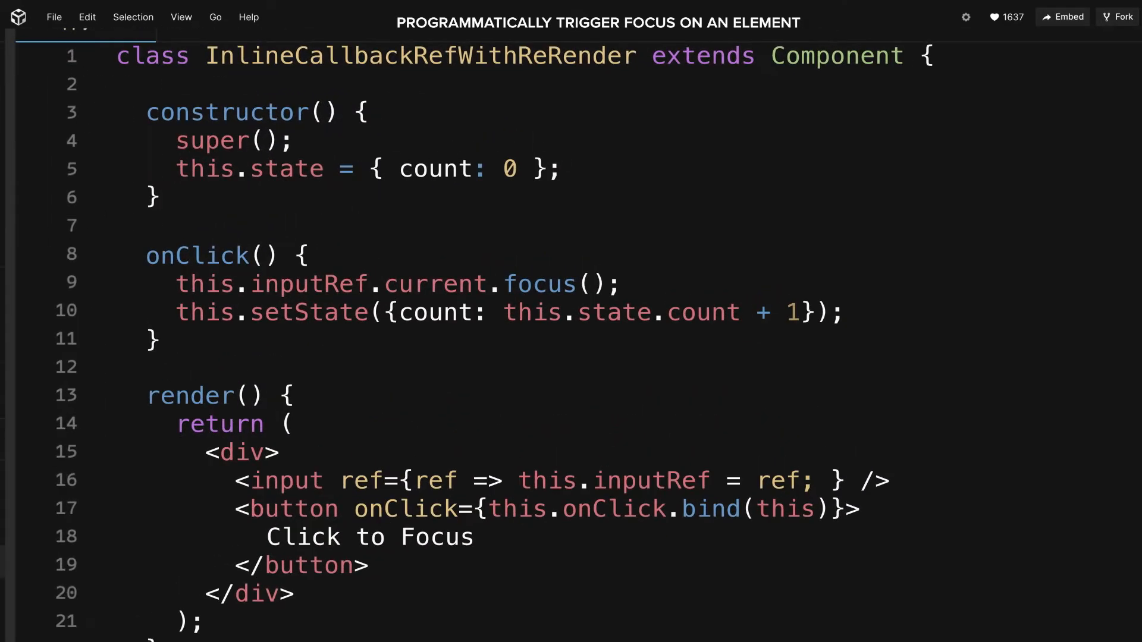
left_click_drag(176, 283, 843, 314)
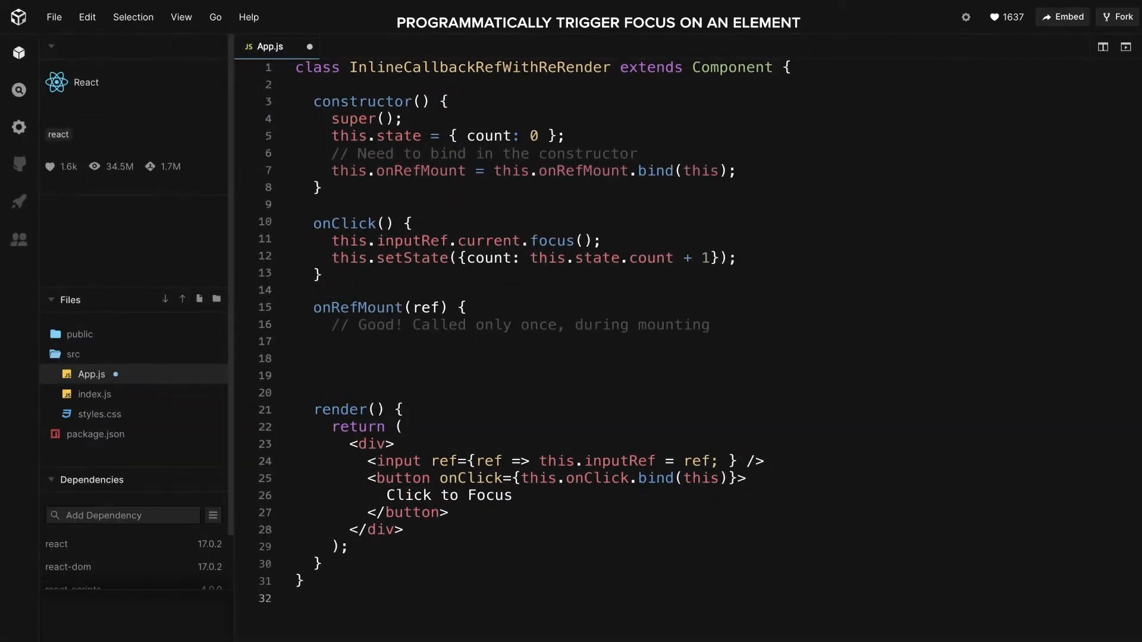
type("ref.focus();")
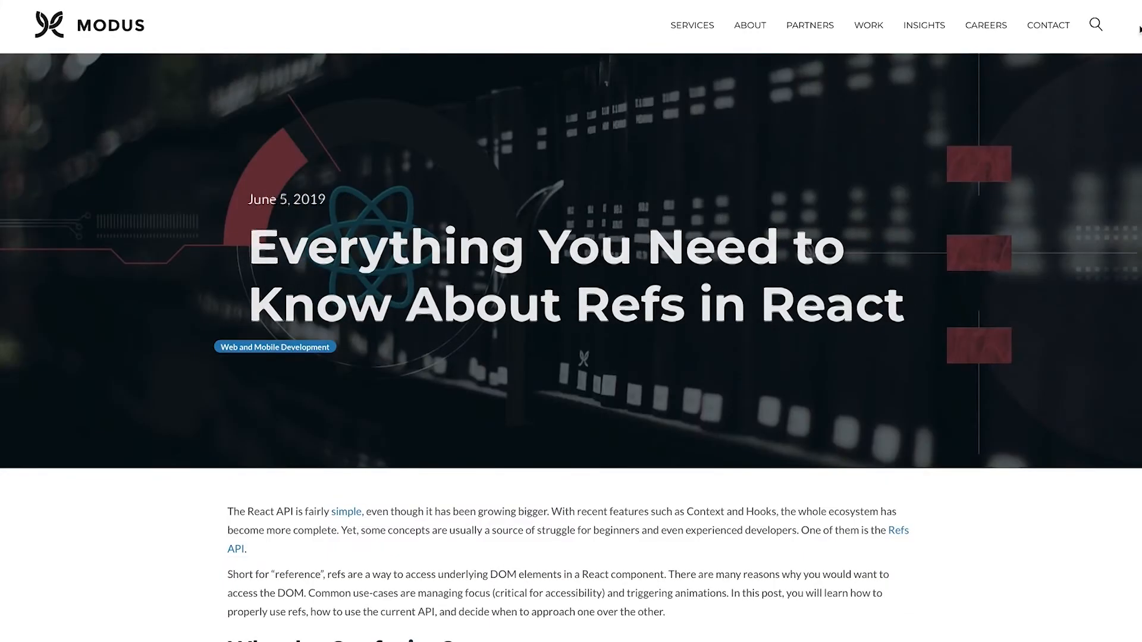
Scroll the Modus refs article down to its 'Why the Confusion?' section.
scroll("down", 3)
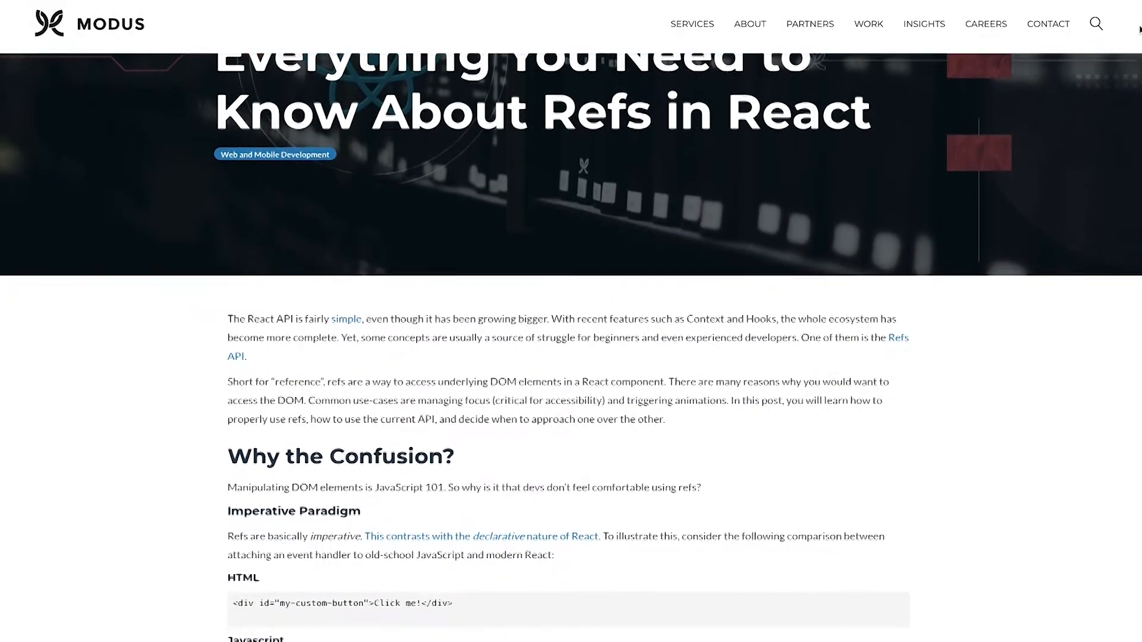
scroll("down", 3)
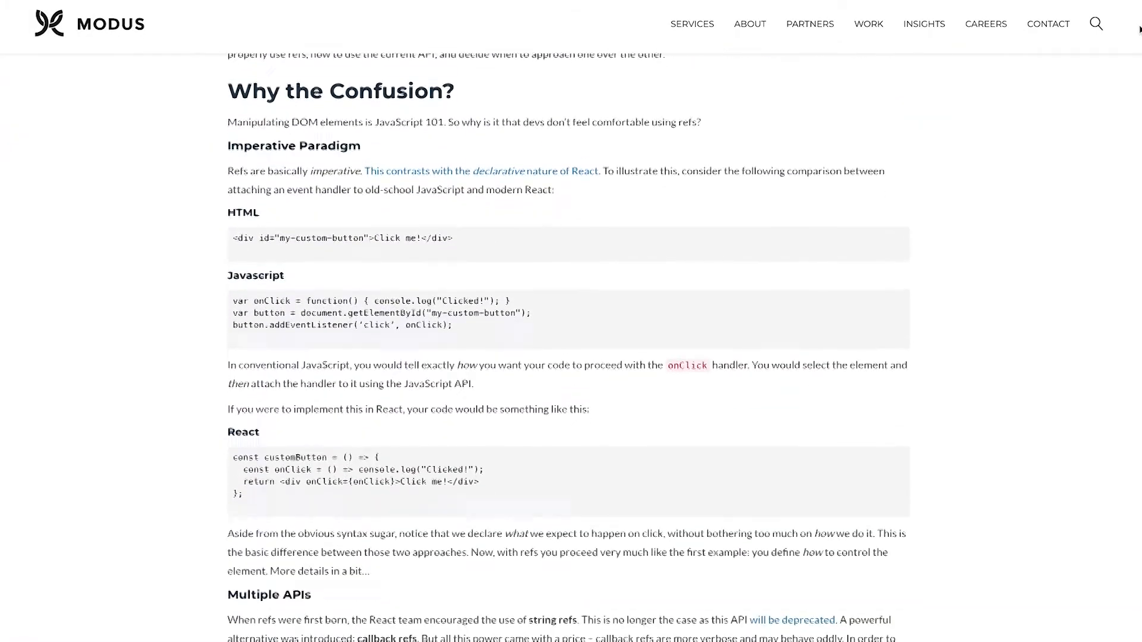